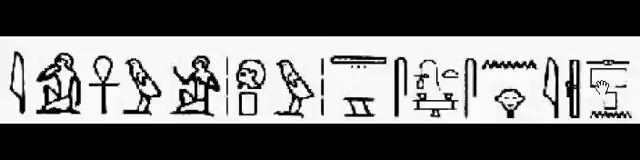
{"action": "mouse_move", "coordinate": [113, 100]}
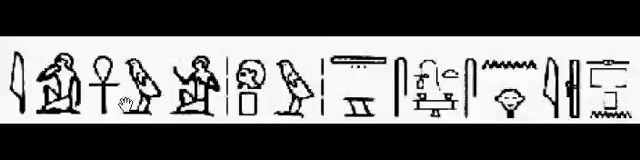